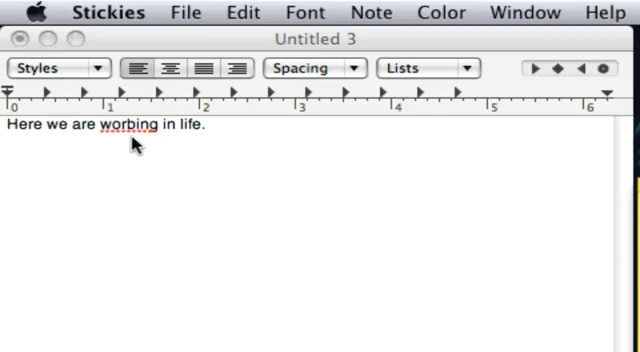
mouse_move(122, 143)
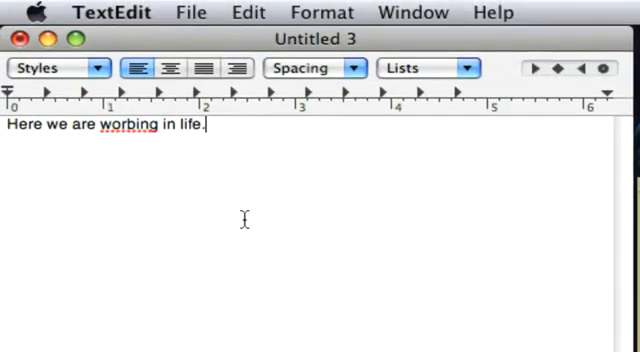
mouse_move(246, 210)
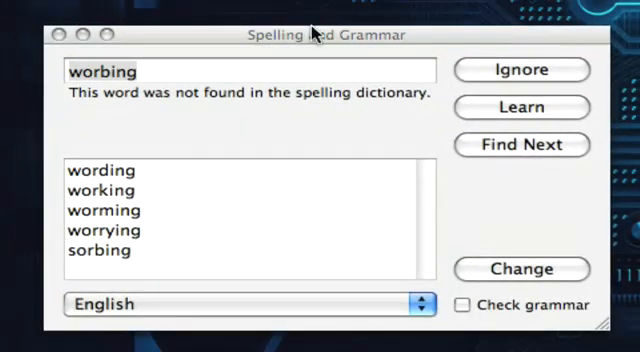
mouse_move(283, 189)
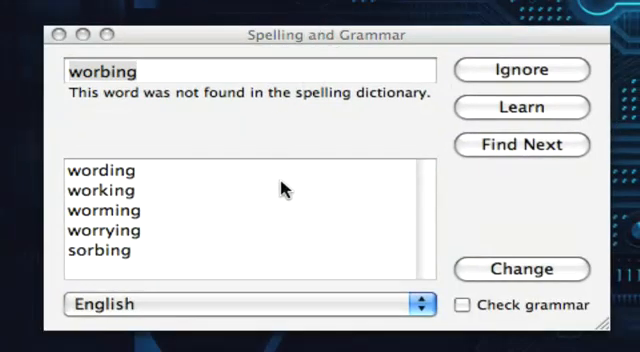
mouse_move(283, 189)
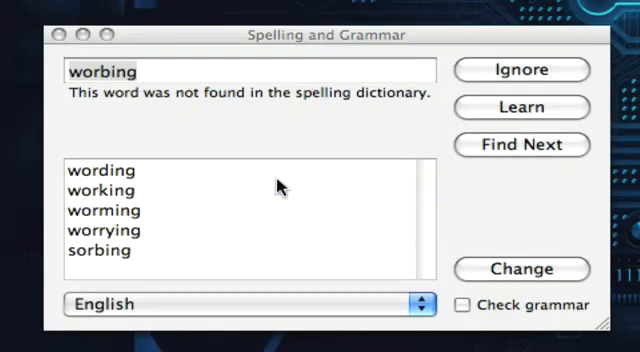
mouse_move(276, 186)
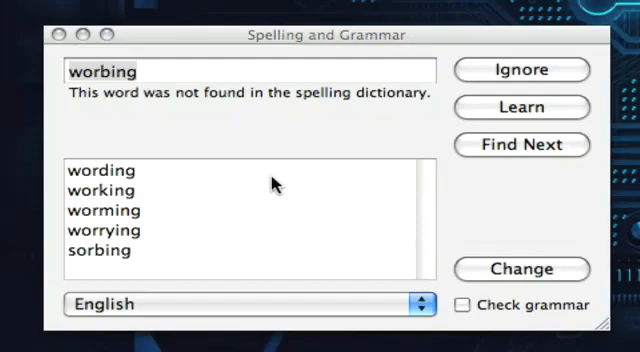
mouse_move(242, 172)
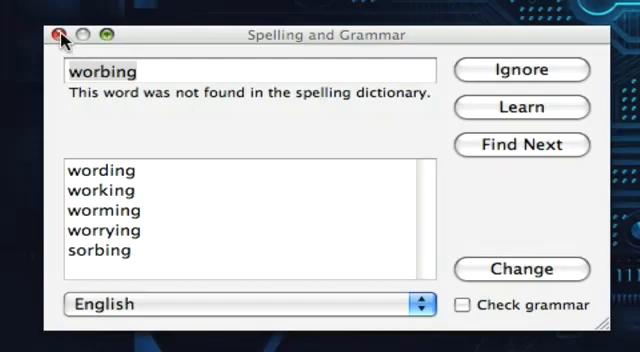
- Close the Spelling and Grammar window and open the Edit menu's spelling options
click(58, 34)
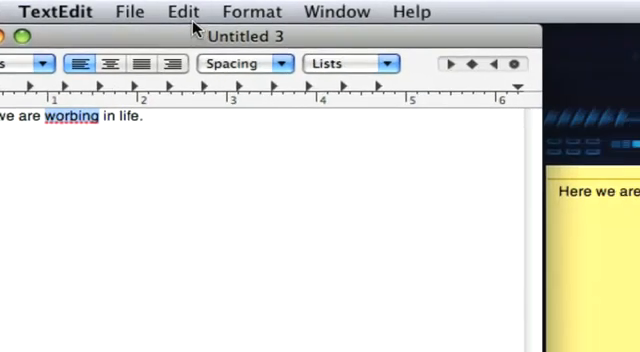
click(183, 11)
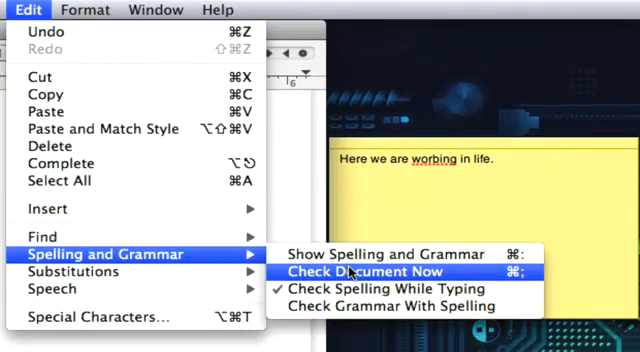
mouse_move(390, 254)
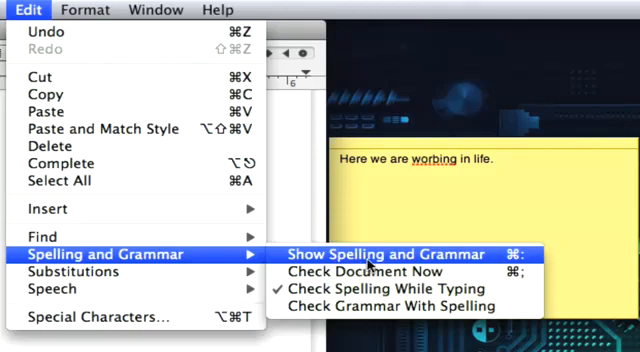
mouse_move(388, 272)
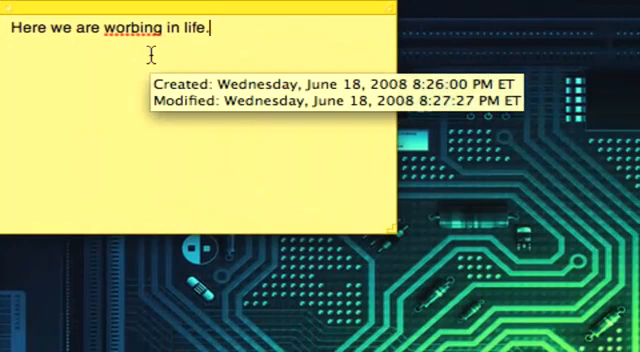
mouse_move(110, 40)
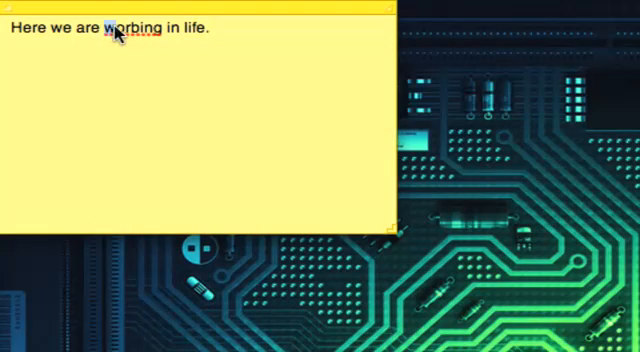
- Select 'worbing' in the yellow Stickies note to show its spelling suggestions
double_click(131, 28)
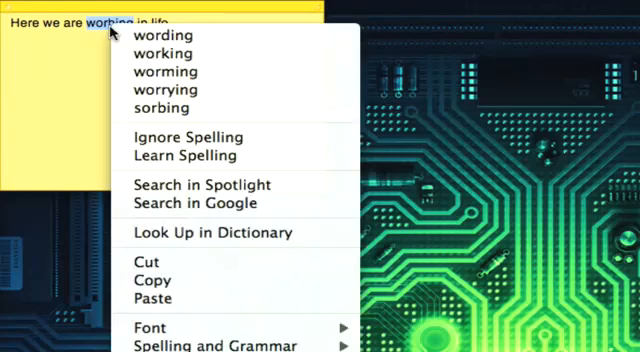
mouse_move(177, 51)
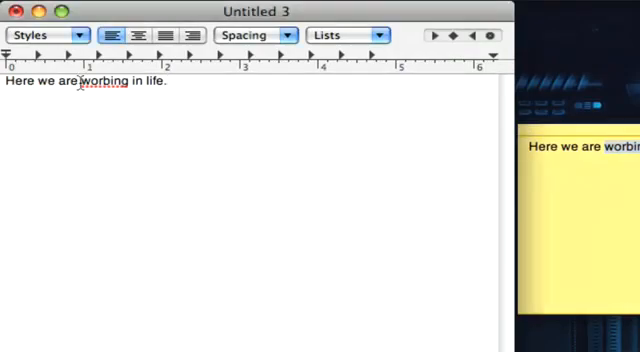
- Select 'worbing' in the TextEdit document to show suggestions like 'working'
double_click(103, 81)
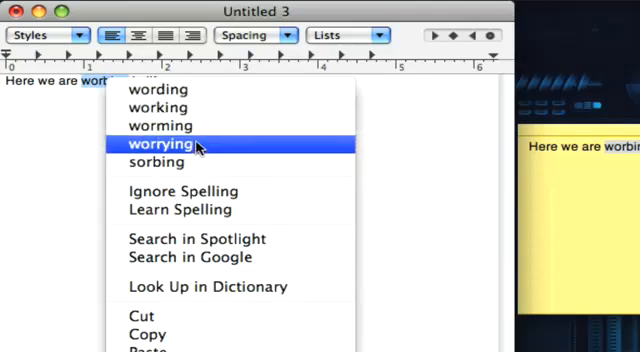
mouse_move(160, 125)
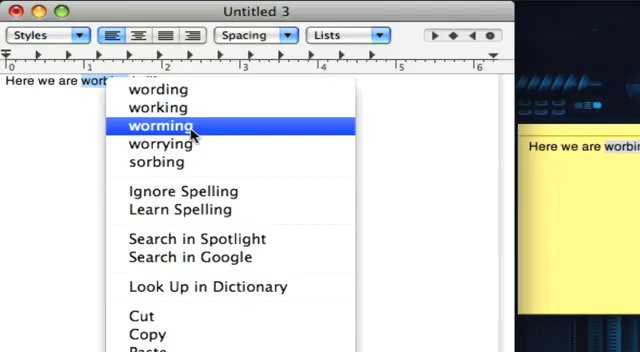